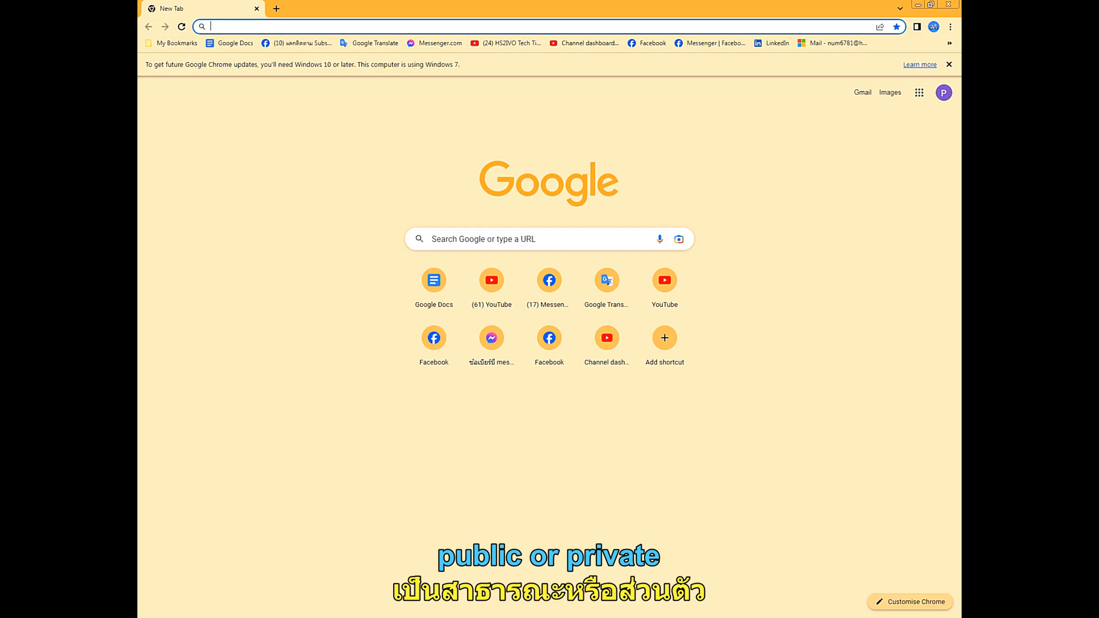
# Go to YouTube from the new tab page and reach Settings via the account menu
pyautogui.click(491, 280)
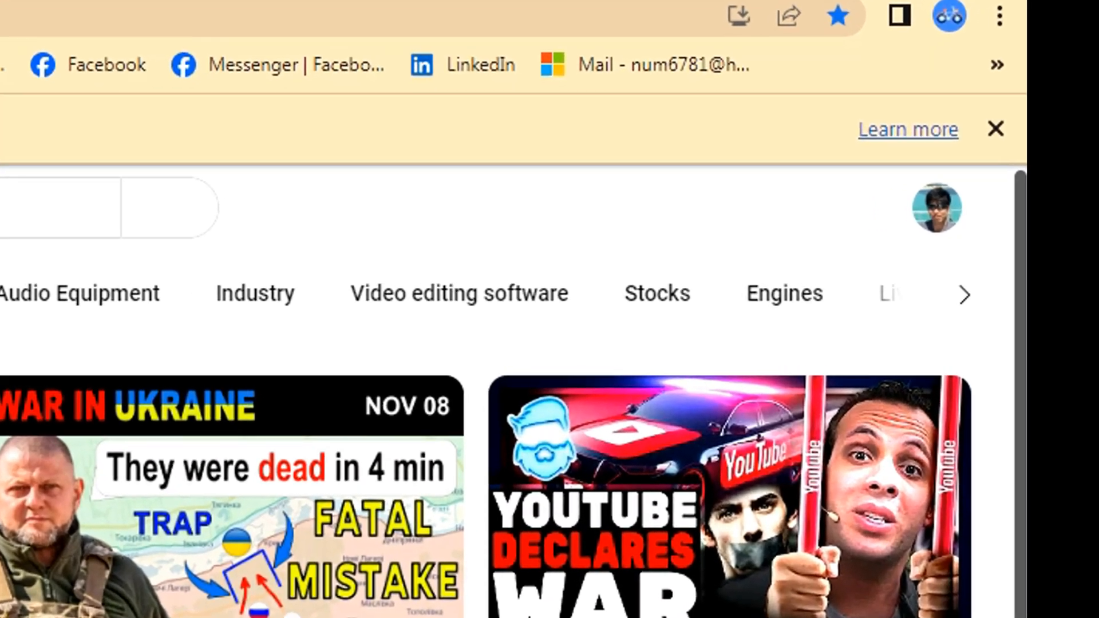
pyautogui.click(936, 208)
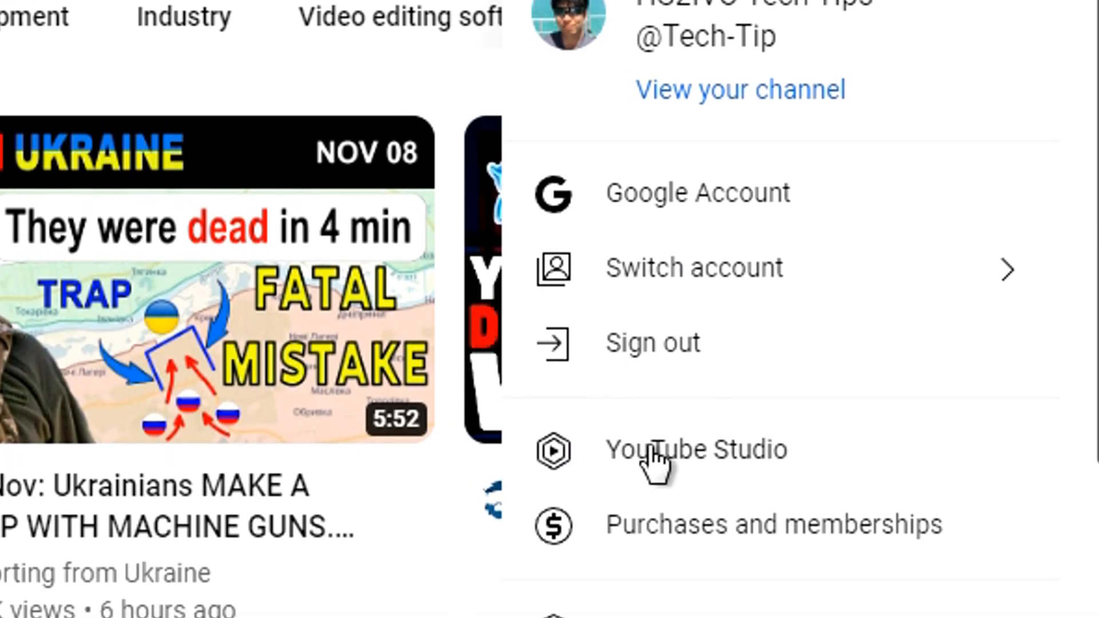
pyautogui.scroll(-3)
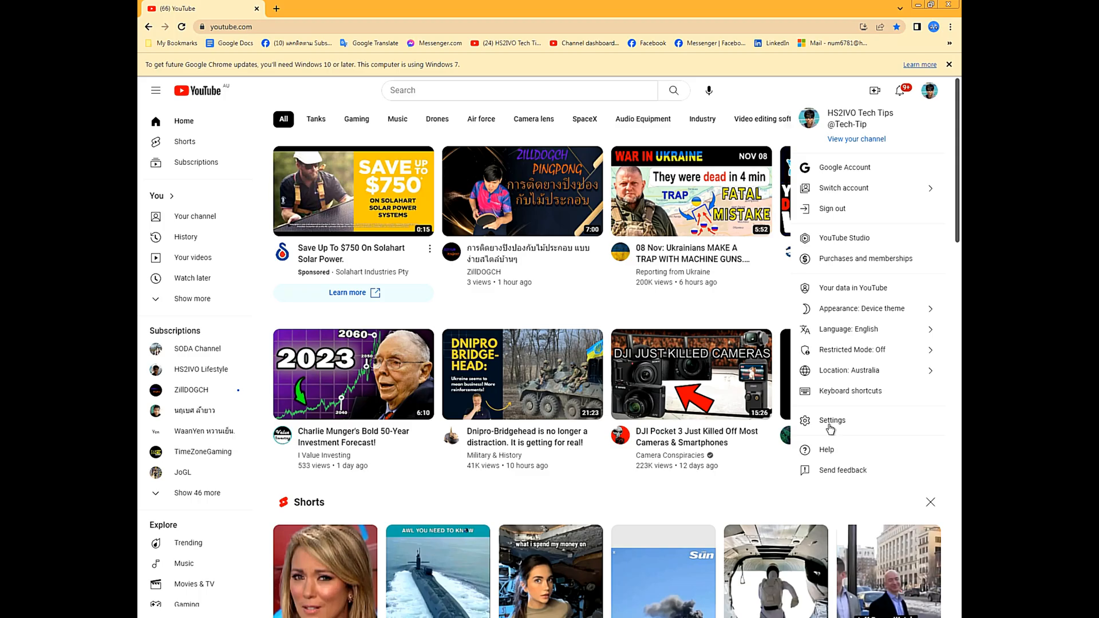
pyautogui.click(831, 420)
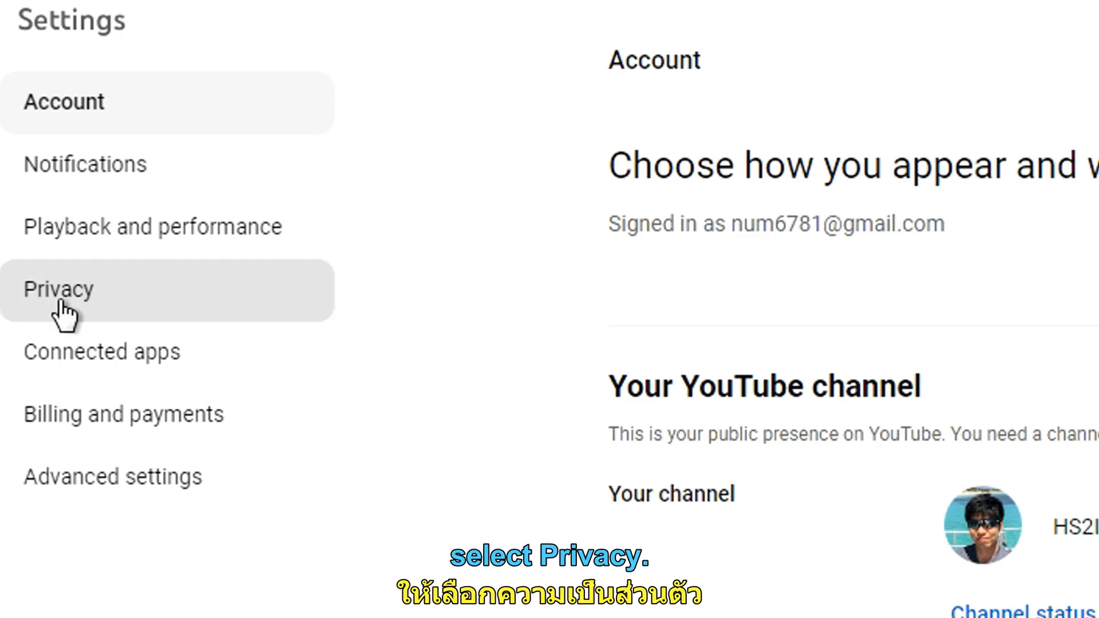
# In Privacy settings, turn off 'Keep all my subscriptions private'
pyautogui.click(59, 289)
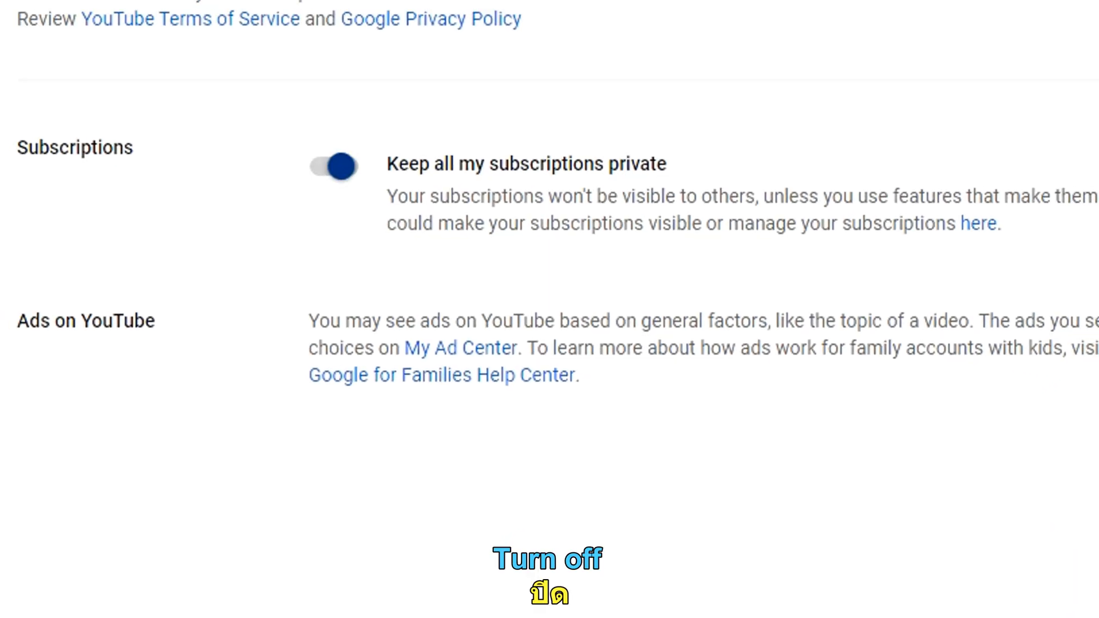
pyautogui.click(331, 166)
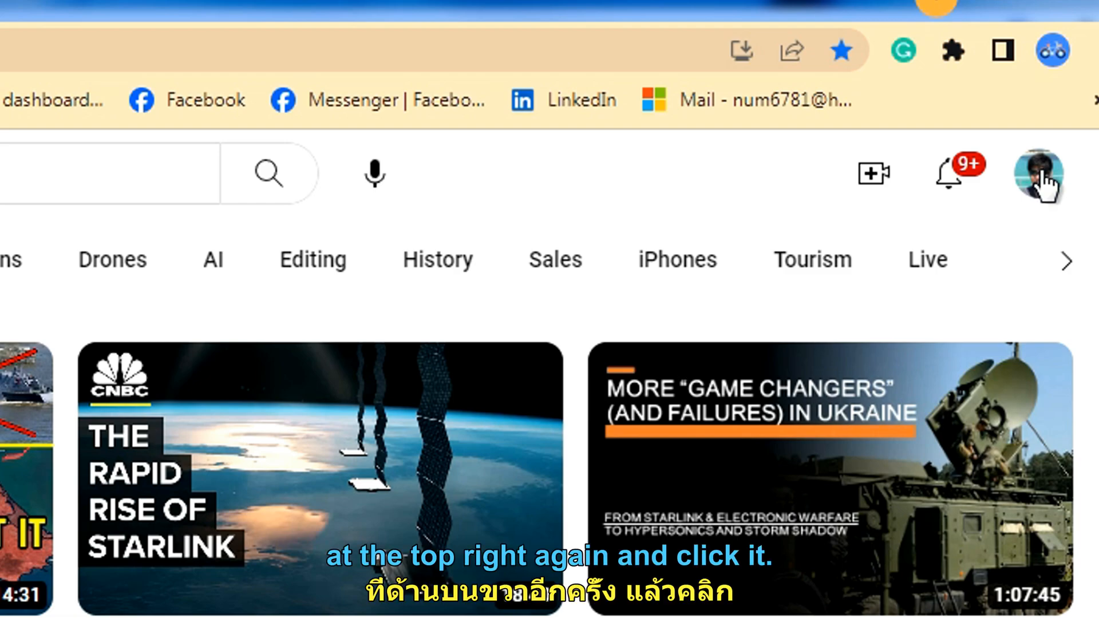
# Open your channel page from the account menu and choose Customize channel
pyautogui.click(1037, 172)
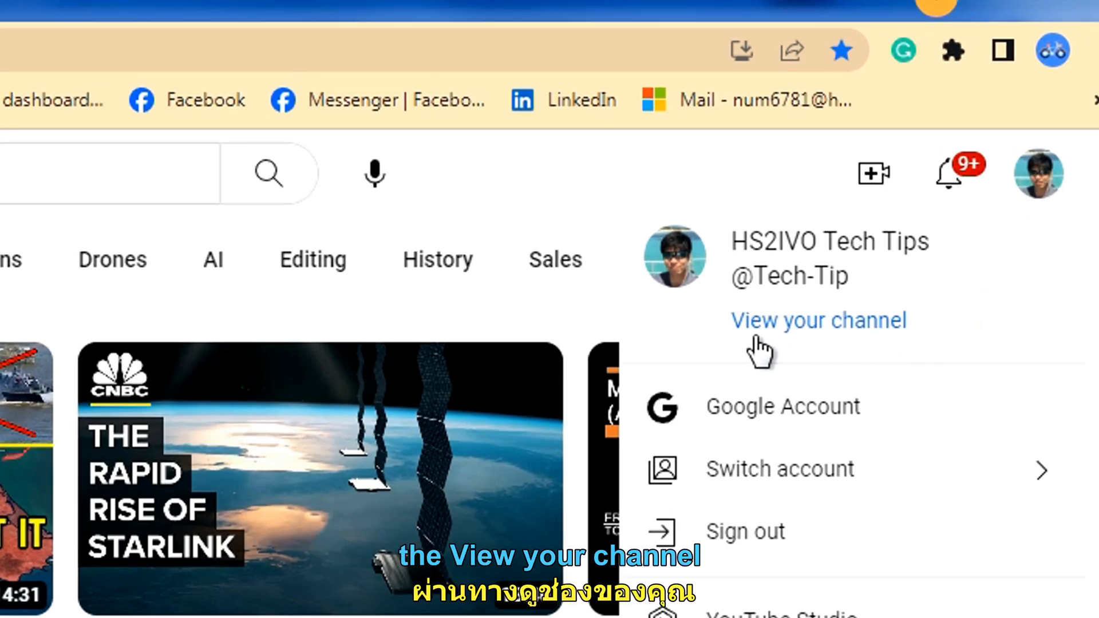
pyautogui.scroll(-3)
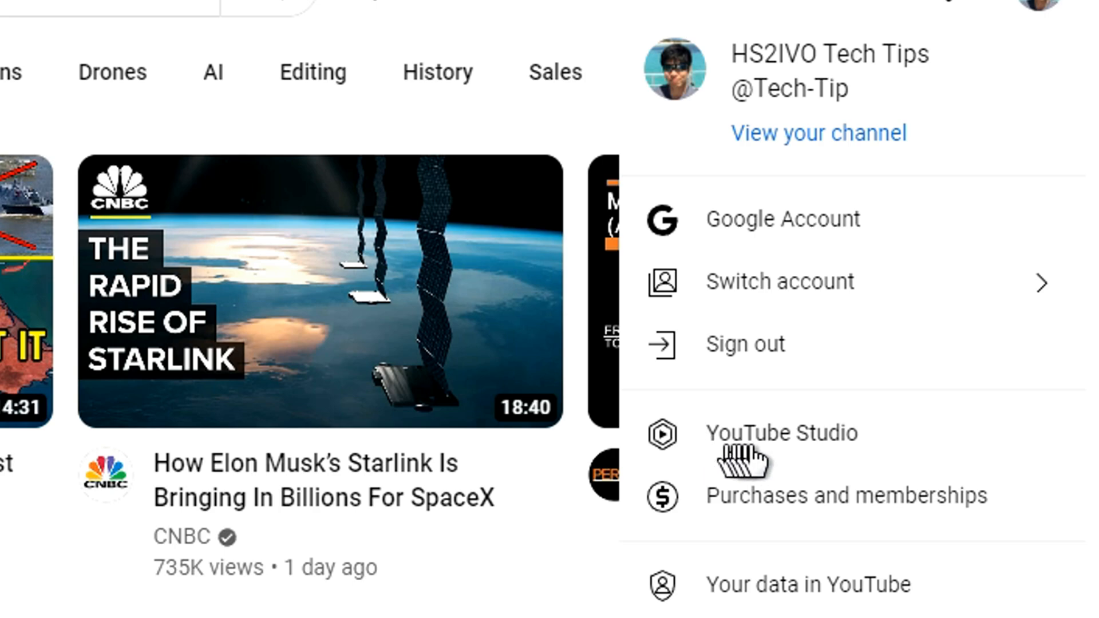
pyautogui.moveTo(862, 143)
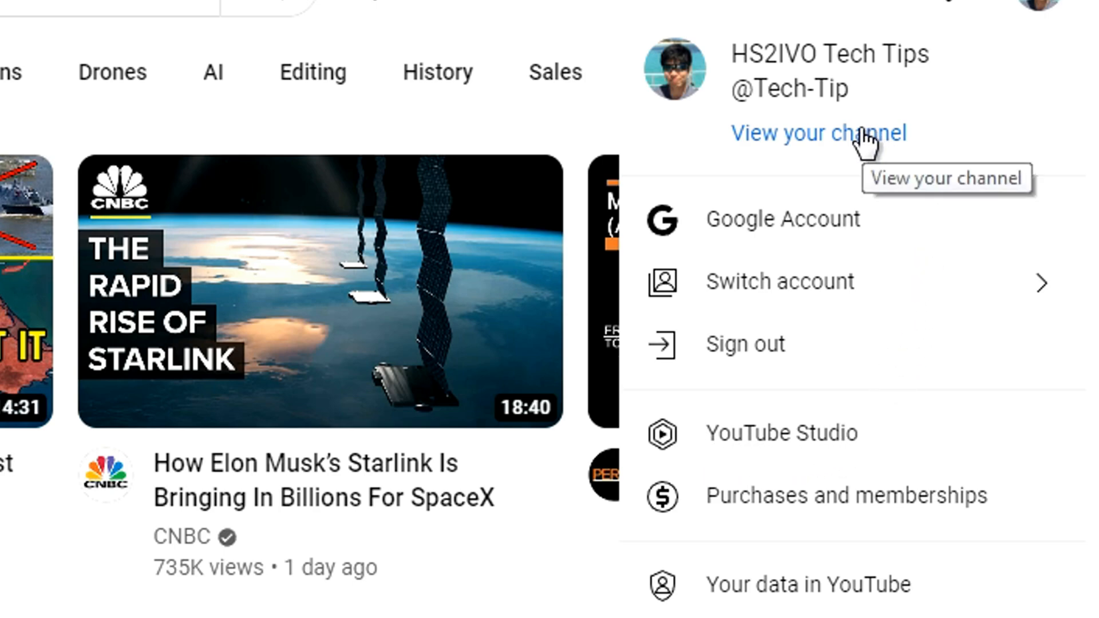
pyautogui.click(822, 133)
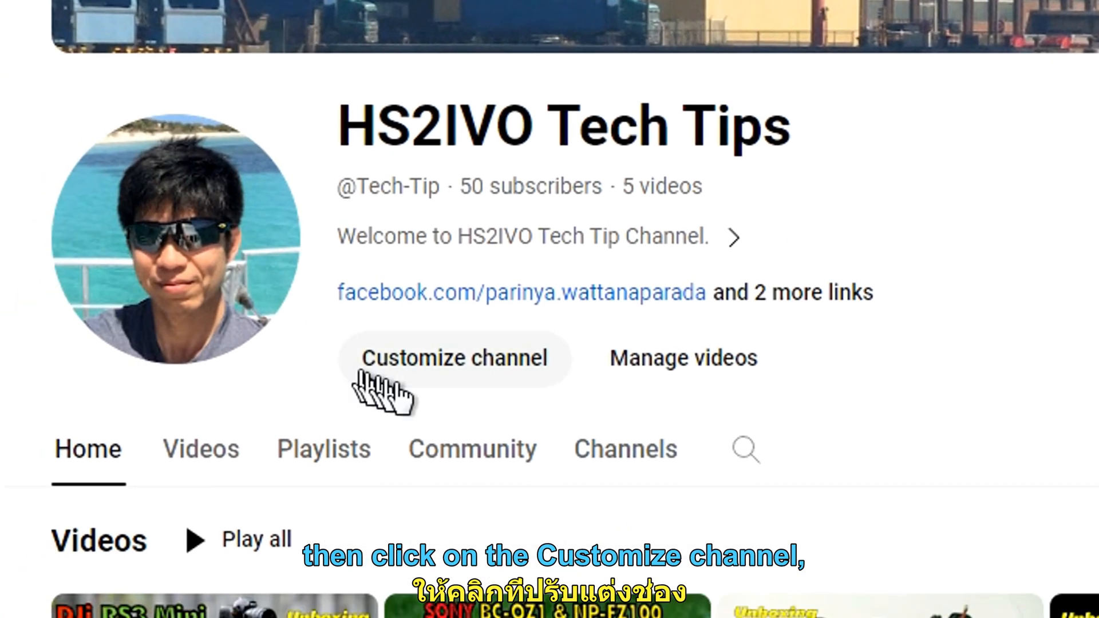
pyautogui.click(458, 358)
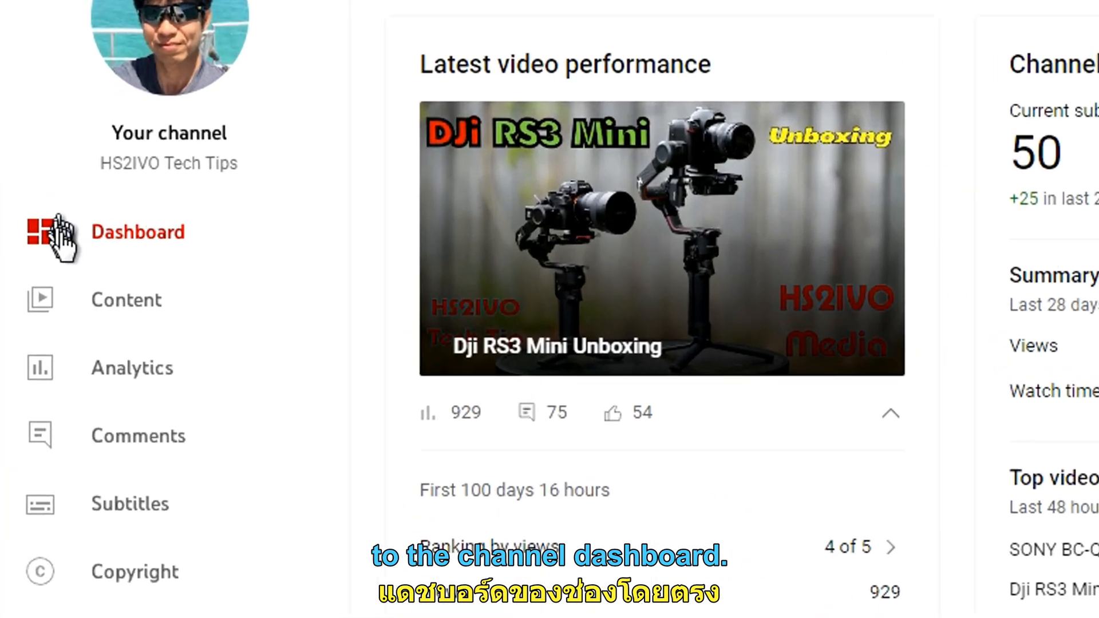
# Set the recent subscribers list timeframe to Lifetime on the Studio Dashboard
pyautogui.scroll(-3)
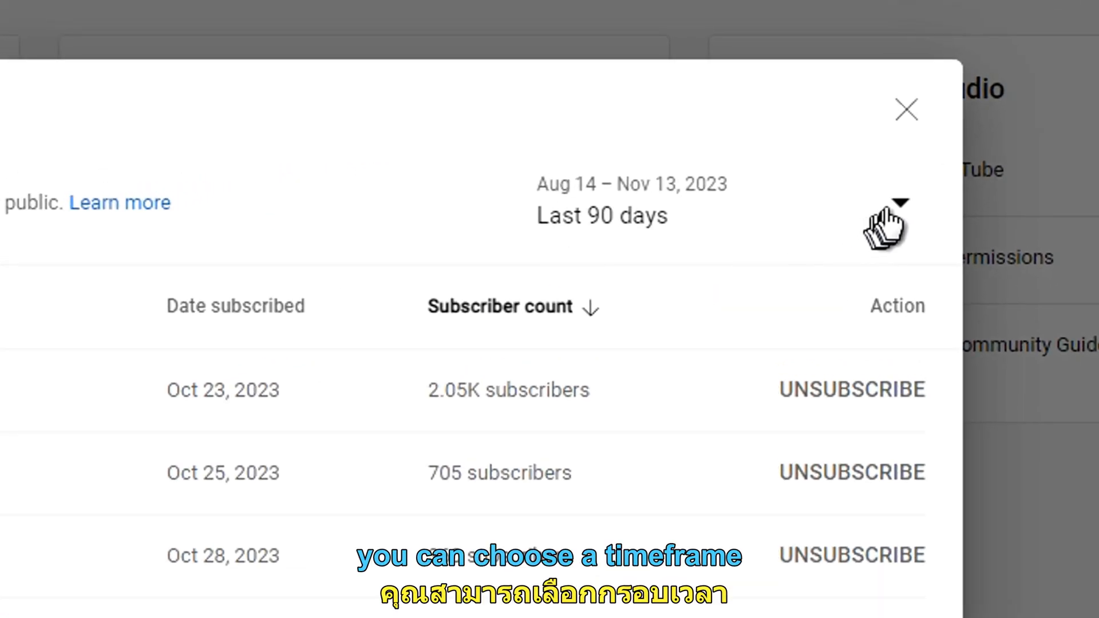
pyautogui.click(901, 206)
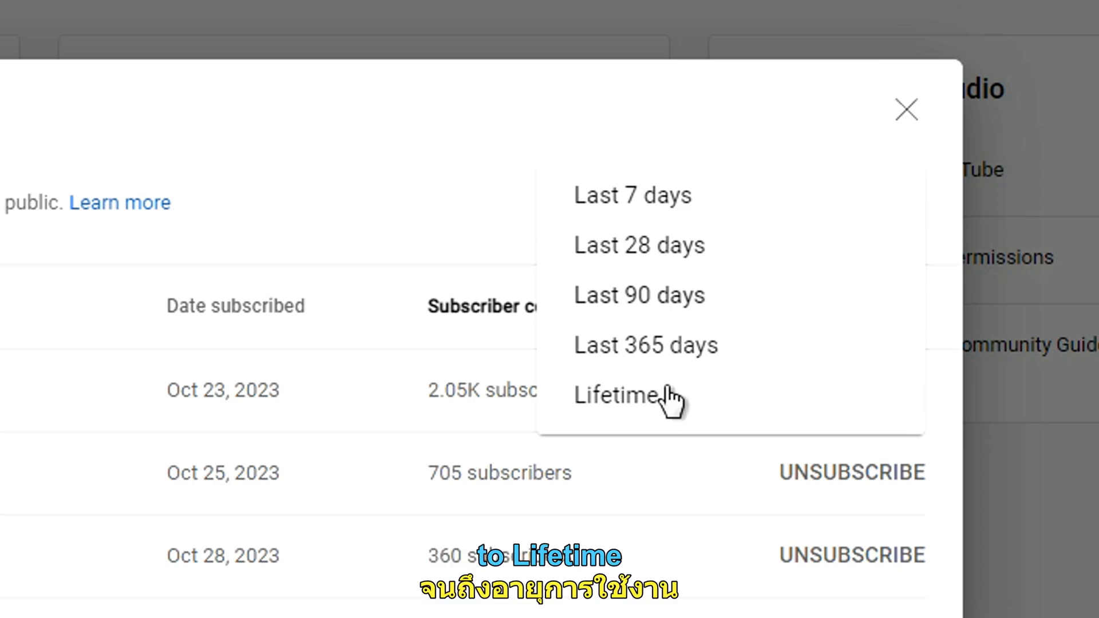
pyautogui.click(639, 295)
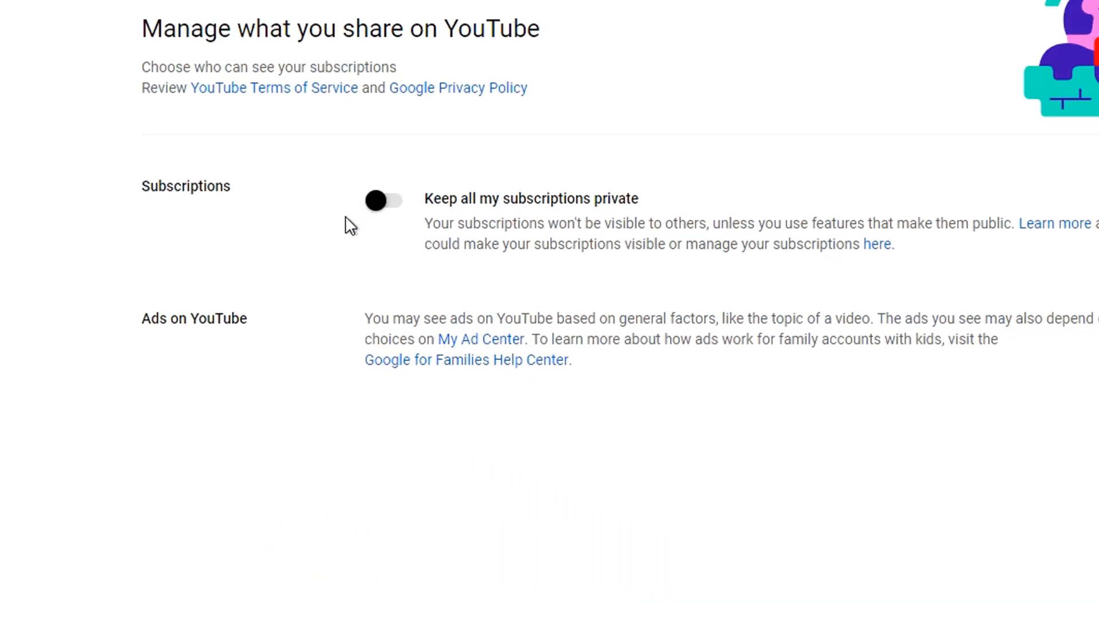
# Confirm subscriptions aren't private and return to the recent subscribers list
pyautogui.click(877, 244)
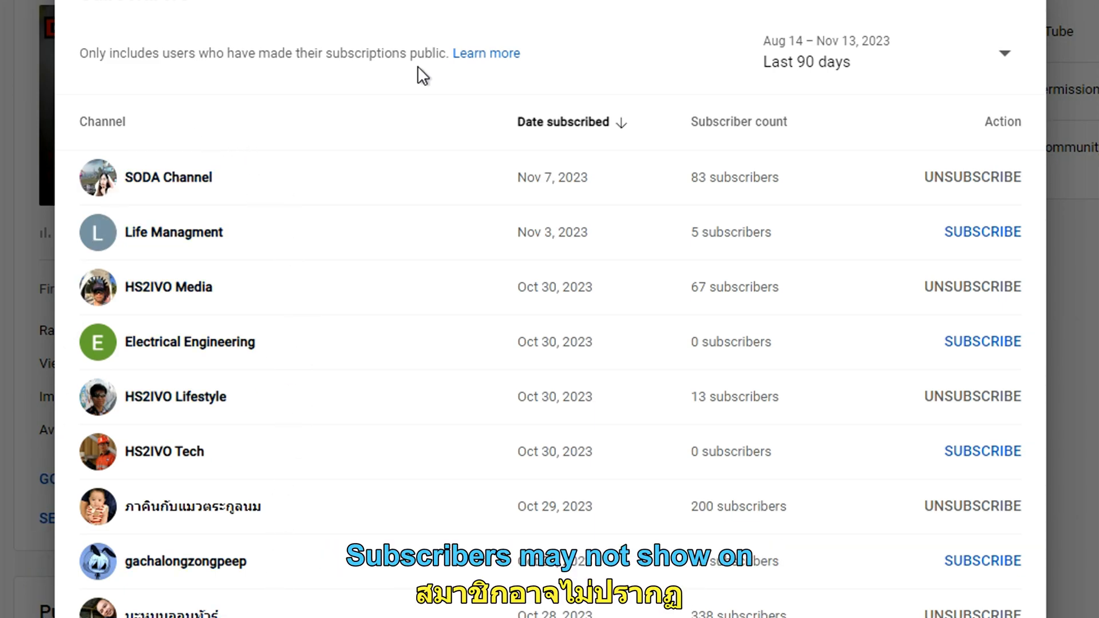
pyautogui.moveTo(768, 515)
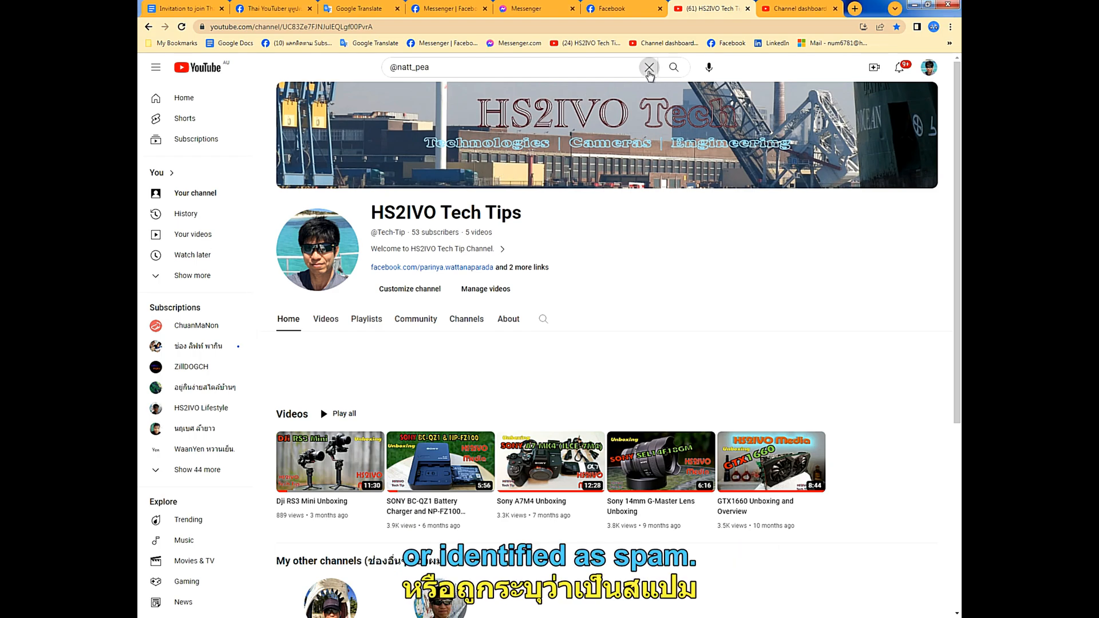
# Clear the text in the YouTube search box
pyautogui.click(648, 67)
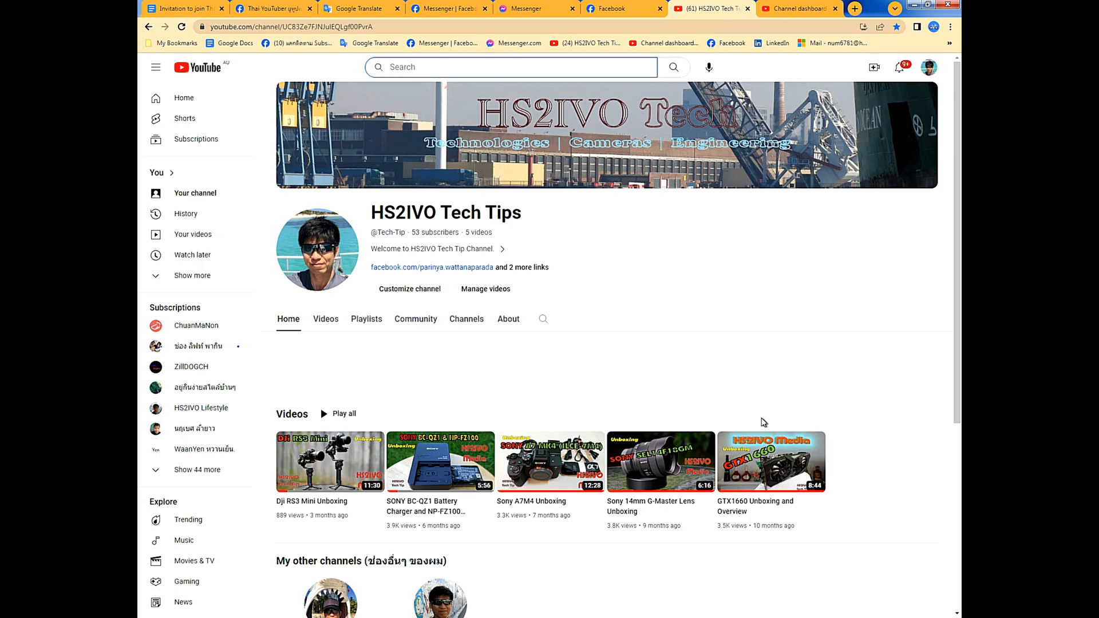